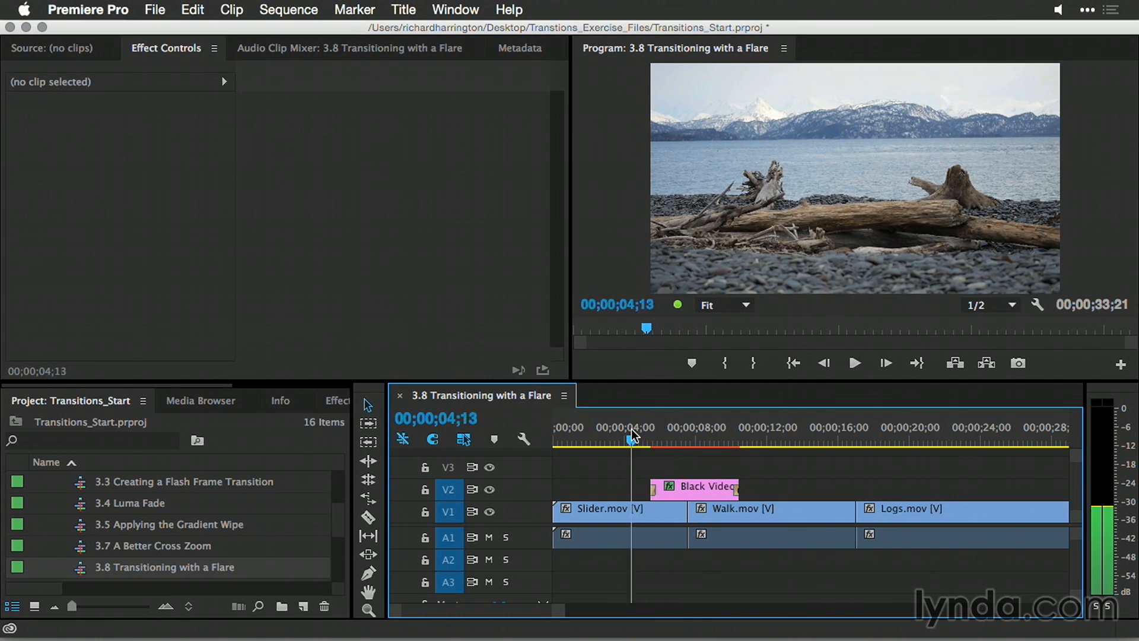
- Create a 1920x1080 Black Video item and place it on V2 over Logs.mov
left_click(854, 363)
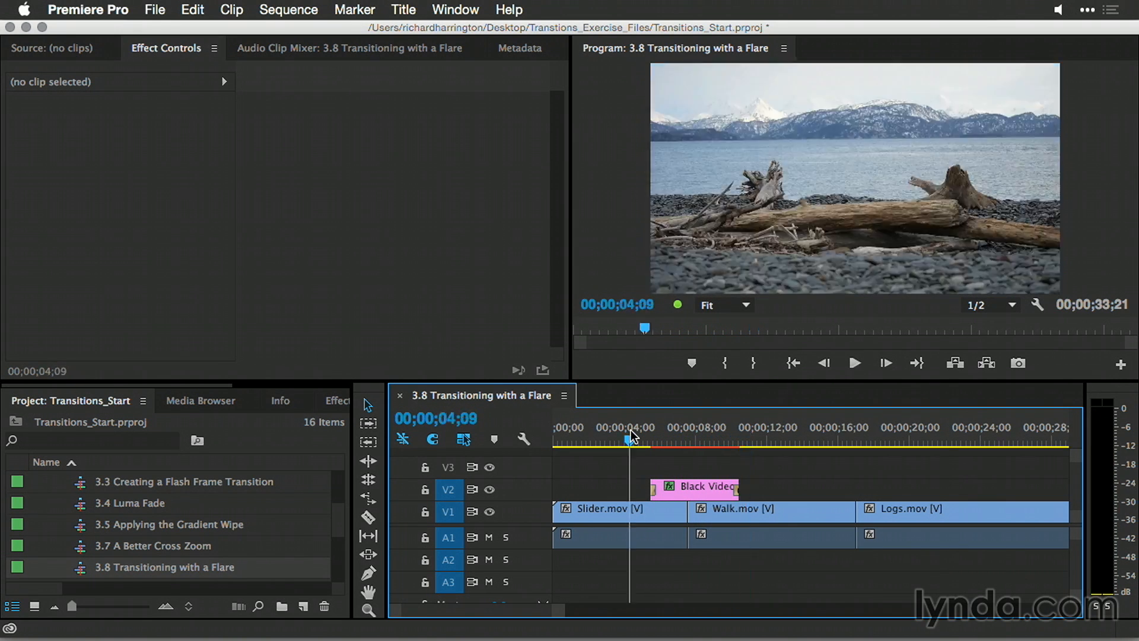
left_click(854, 362)
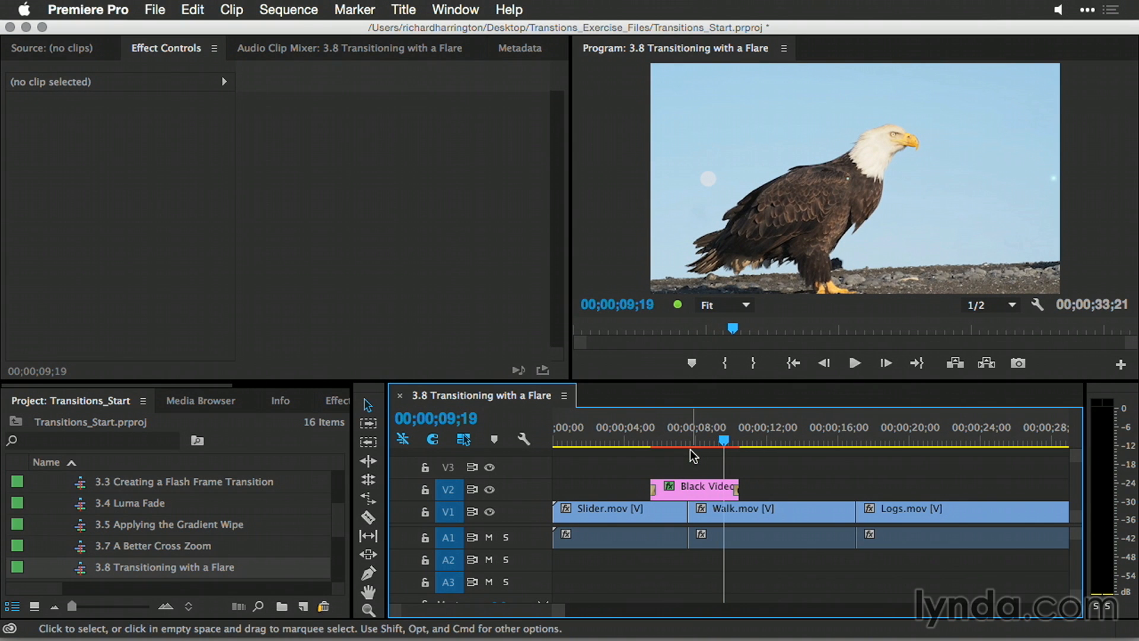
mouse_move(302, 606)
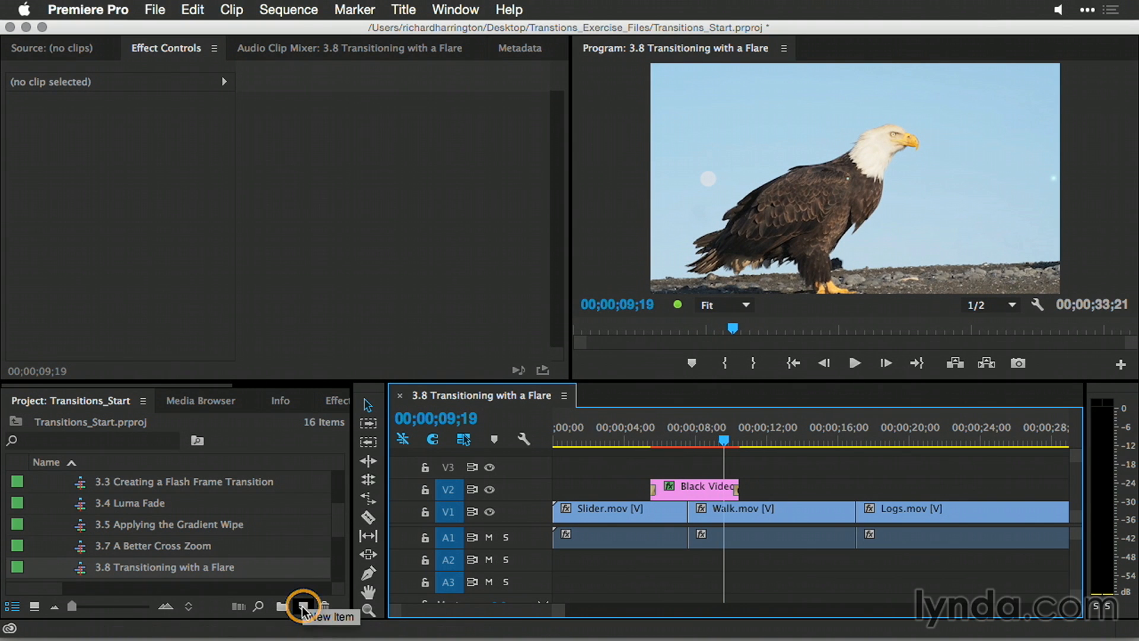
left_click(301, 606)
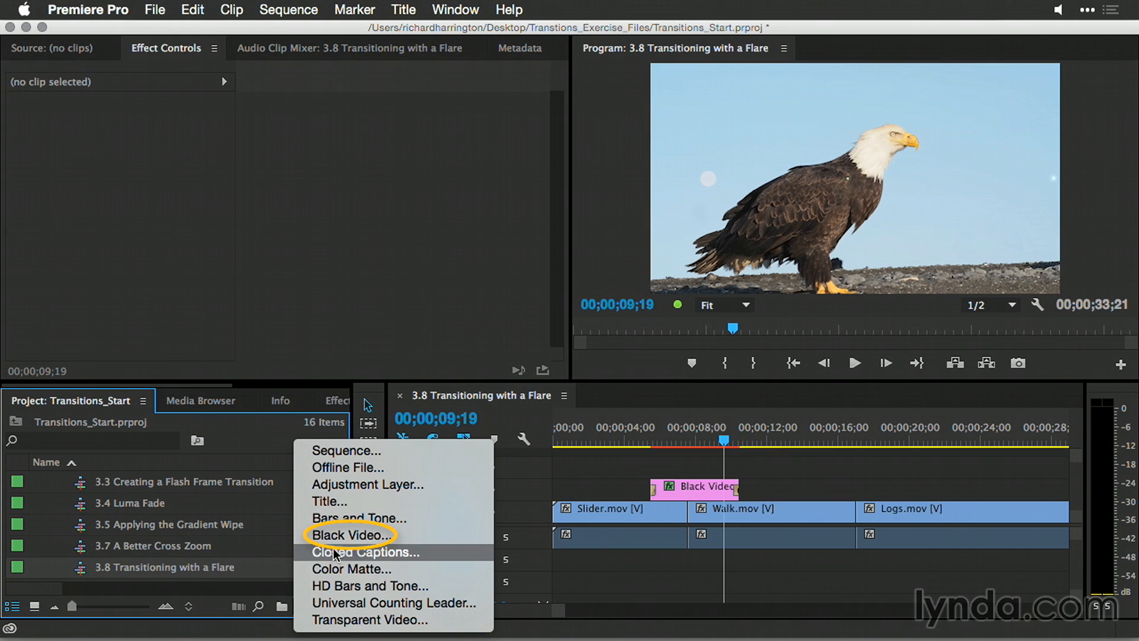
left_click(352, 534)
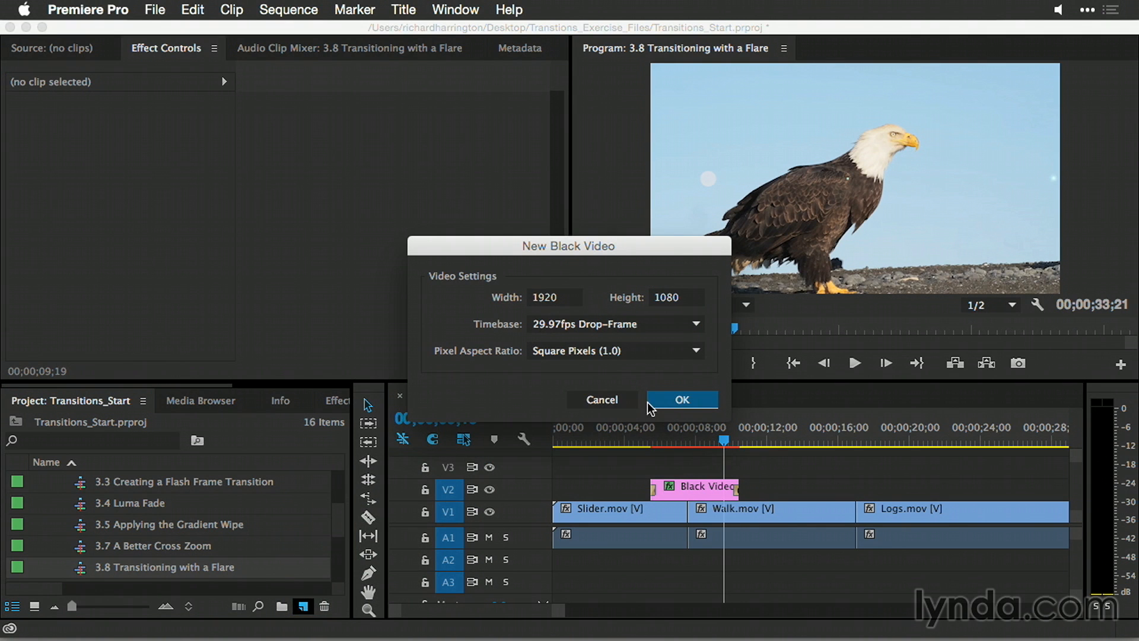
left_click(680, 399)
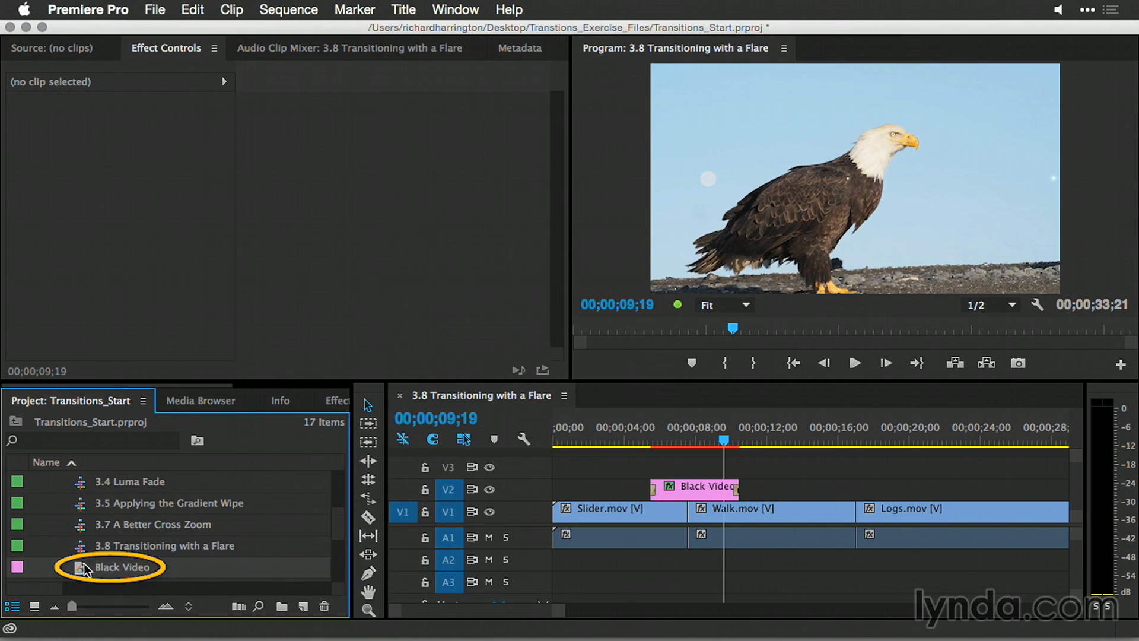
left_click_drag(121, 567, 858, 491)
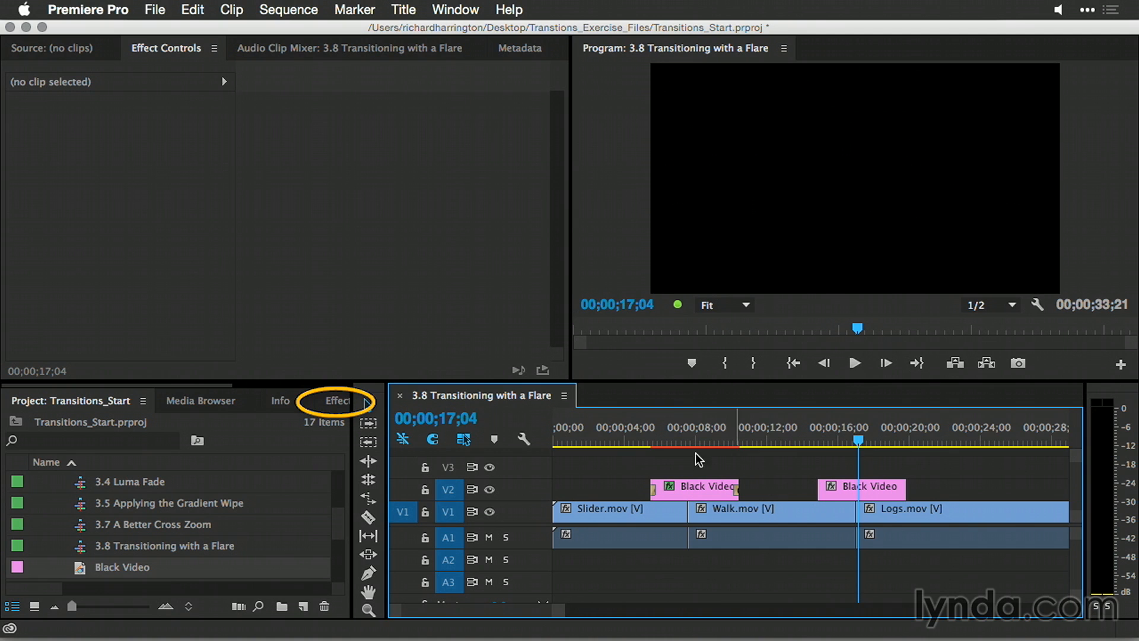
- Search the effects for 'flare' and apply Lens Flare to the second Black Video clip
left_click(337, 401)
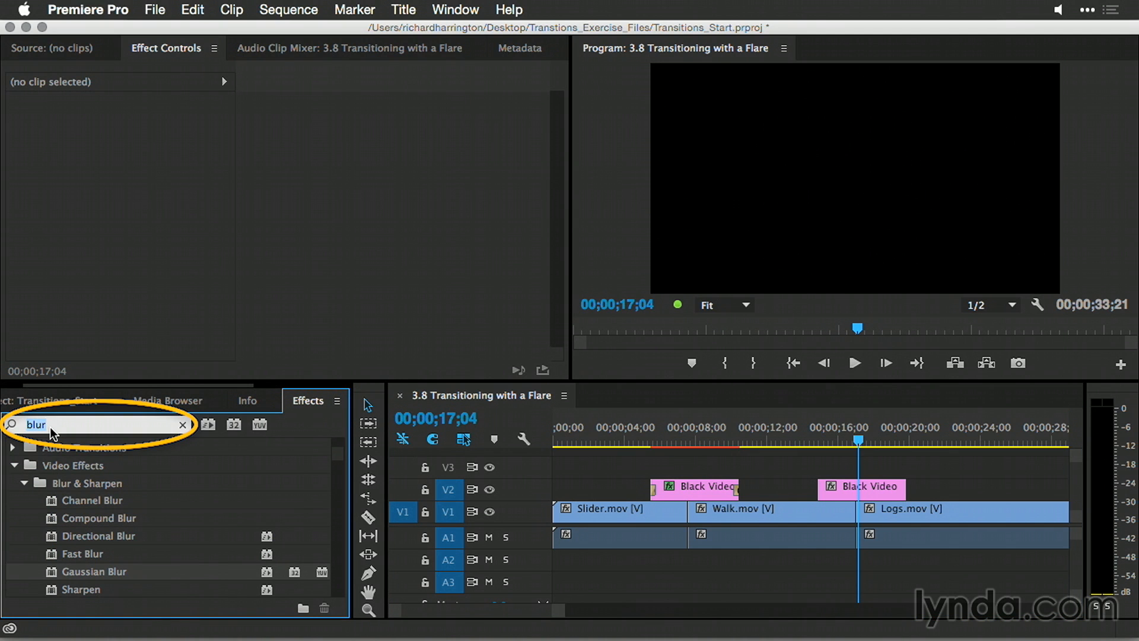
type("flare")
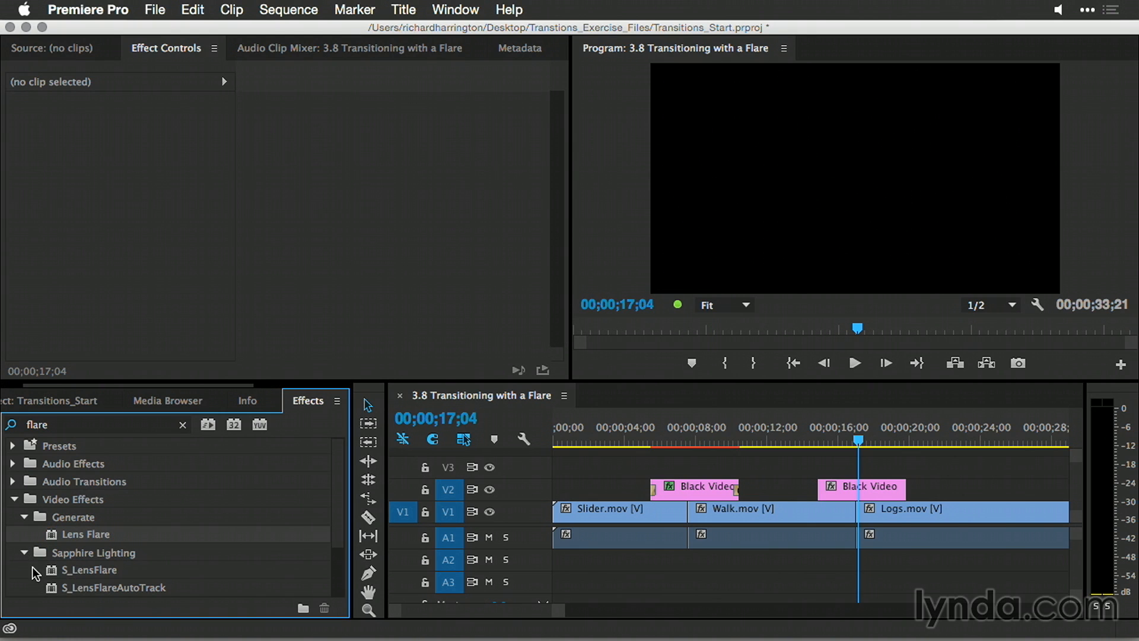
left_click(26, 552)
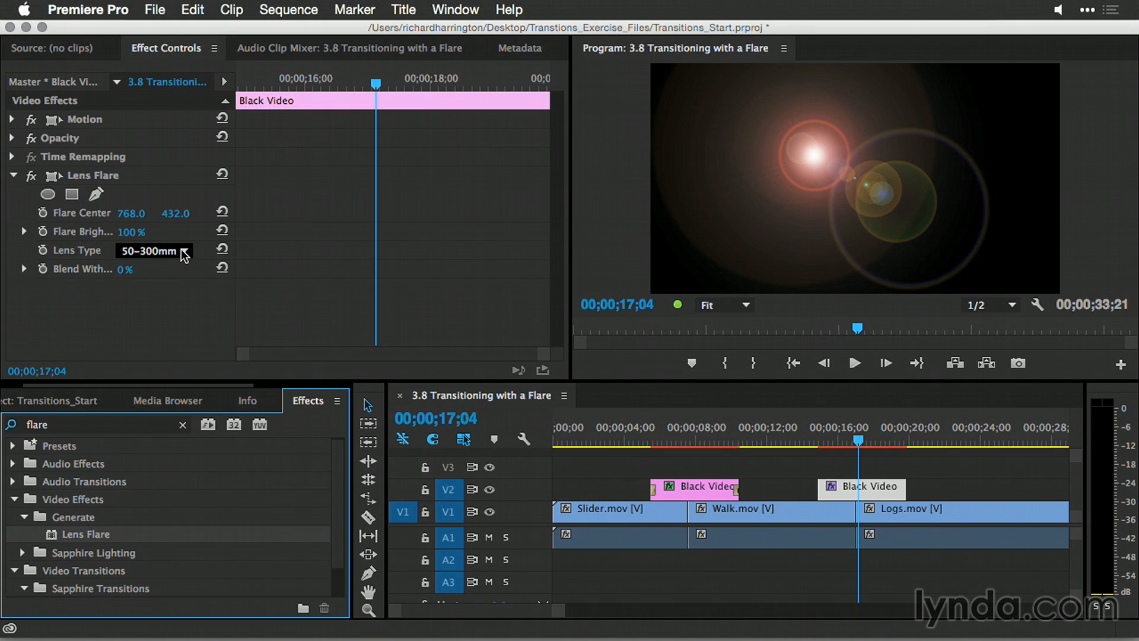
- Try 35mm Prime, 105mm Prime and 50-300mm Zoom lens types, settling on 105mm Prime
left_click(153, 250)
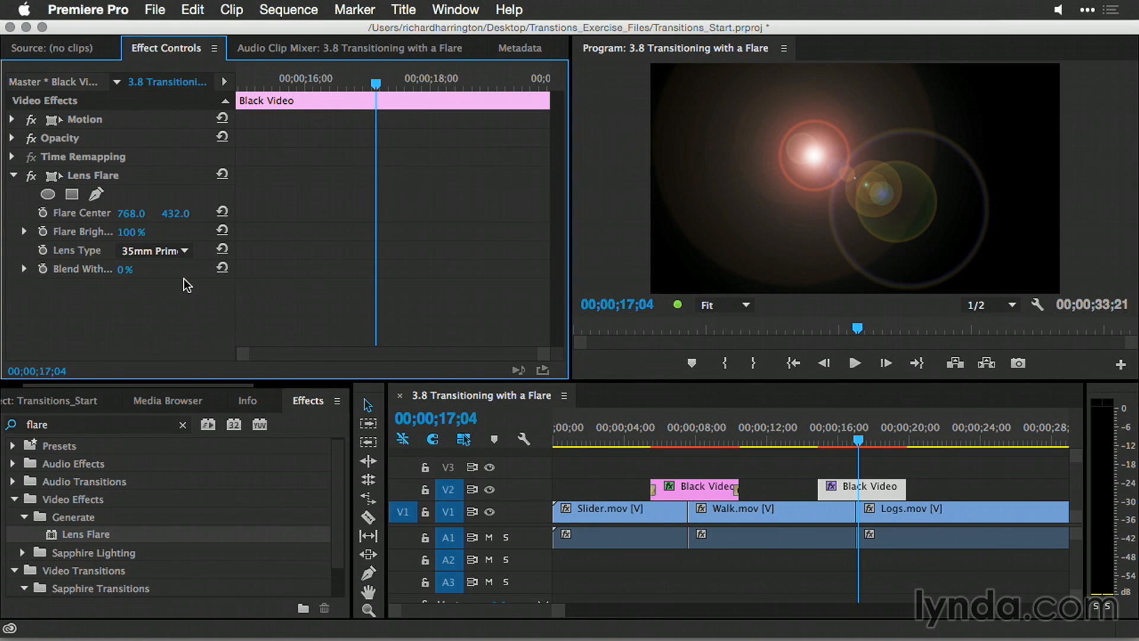
left_click(152, 250)
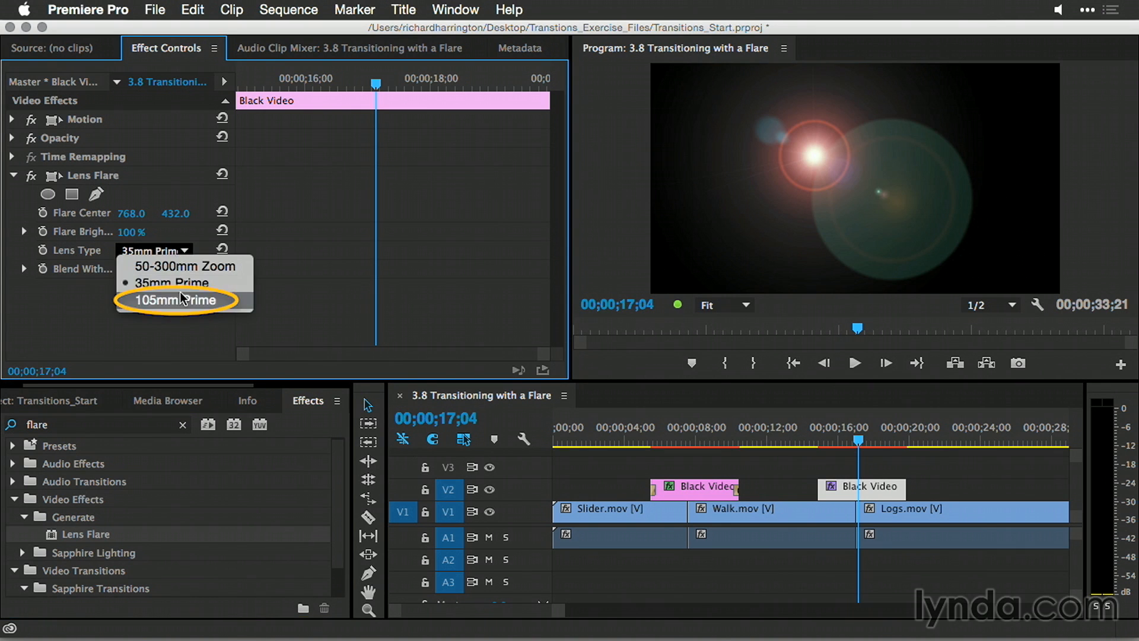
left_click(175, 299)
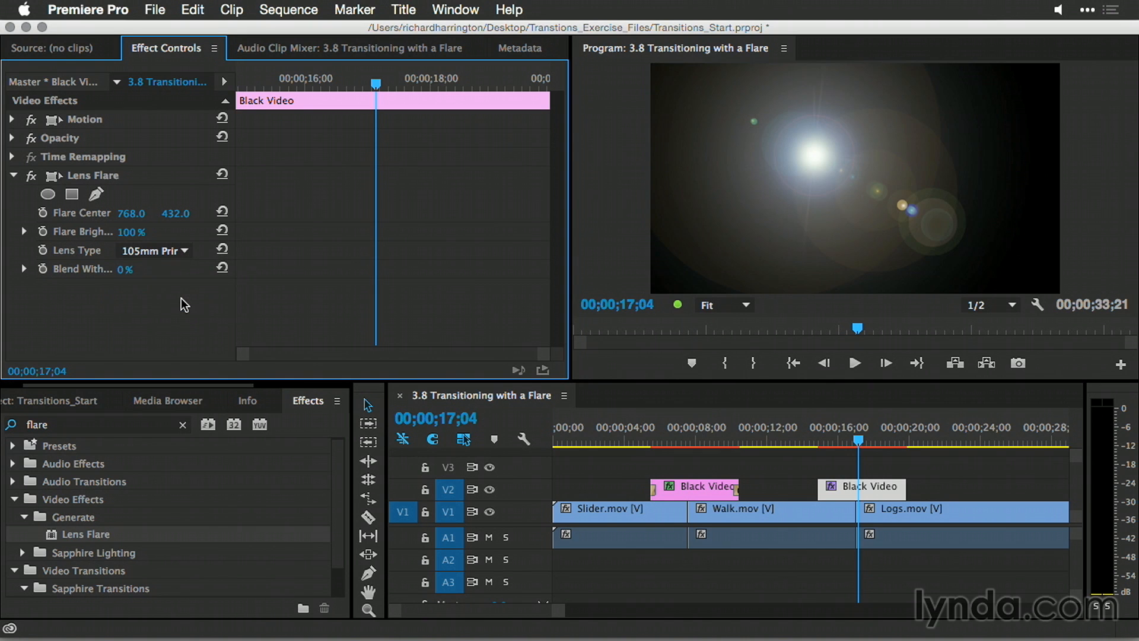
left_click(152, 251)
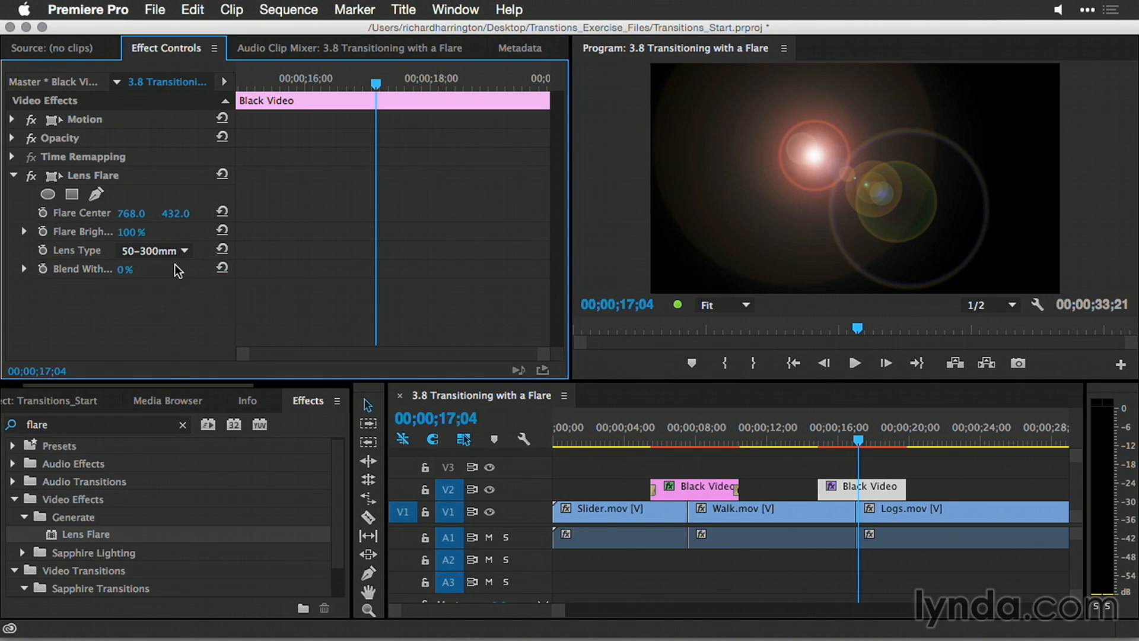
left_click(152, 250)
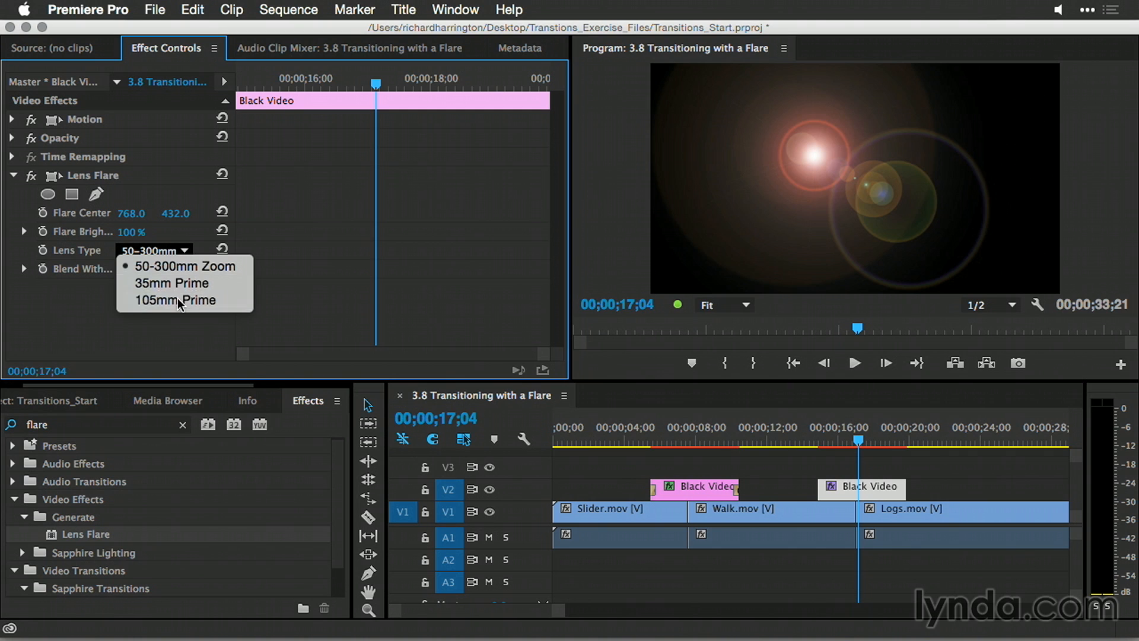
left_click(175, 299)
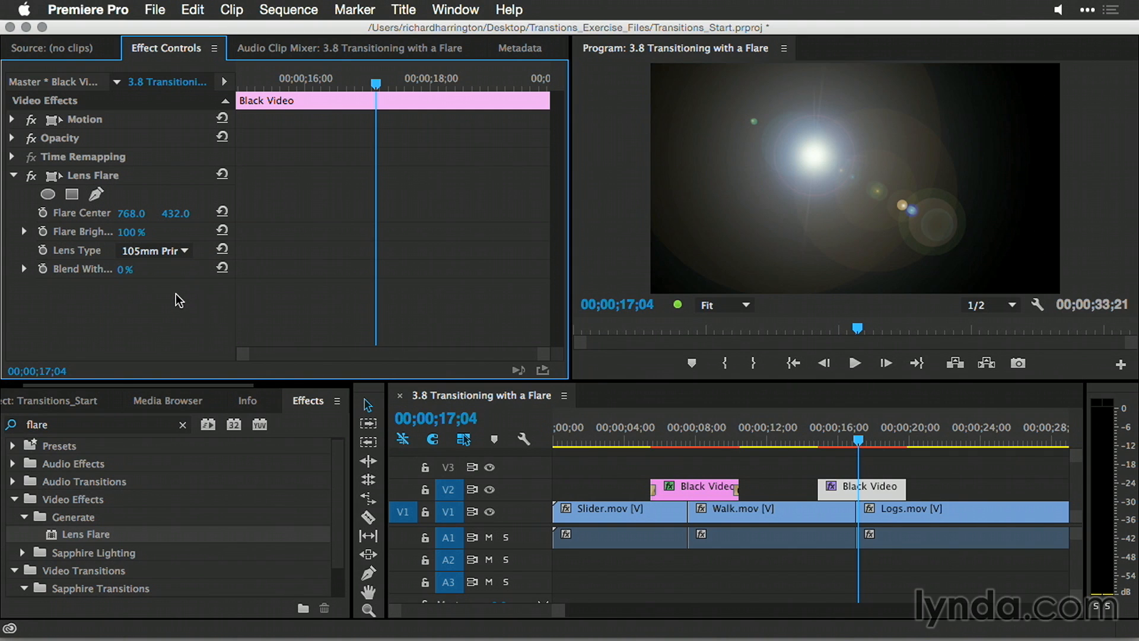
mouse_move(47, 226)
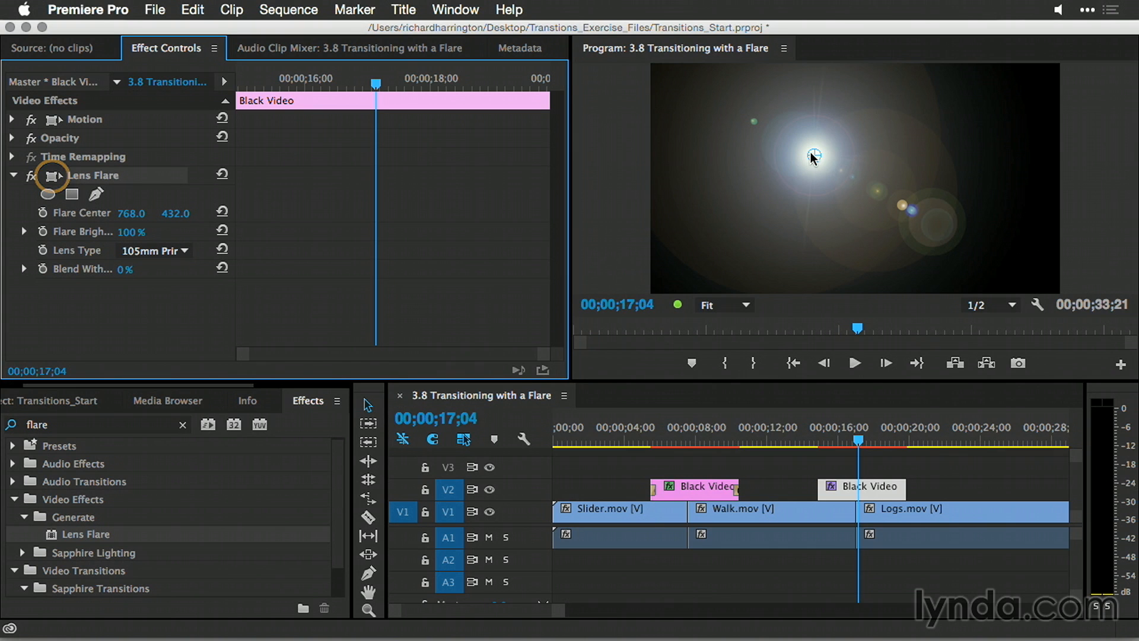
- Move the flare centre right and down, raise brightness to 211%, and keyframe brightness
left_click_drag(814, 155, 837, 175)
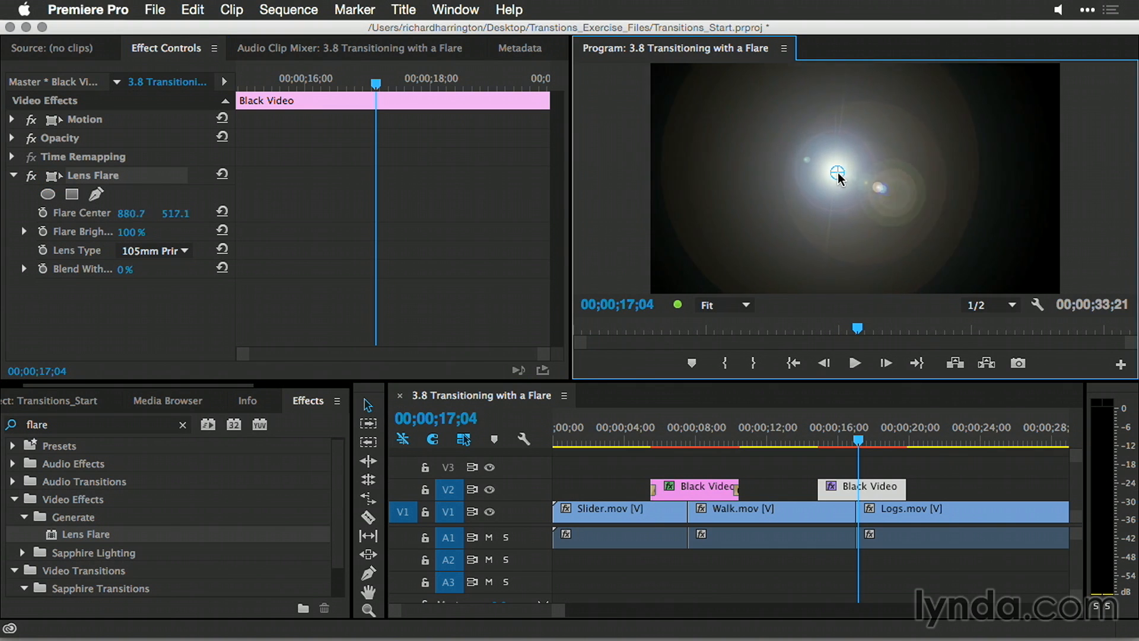
left_click_drag(837, 173, 854, 181)
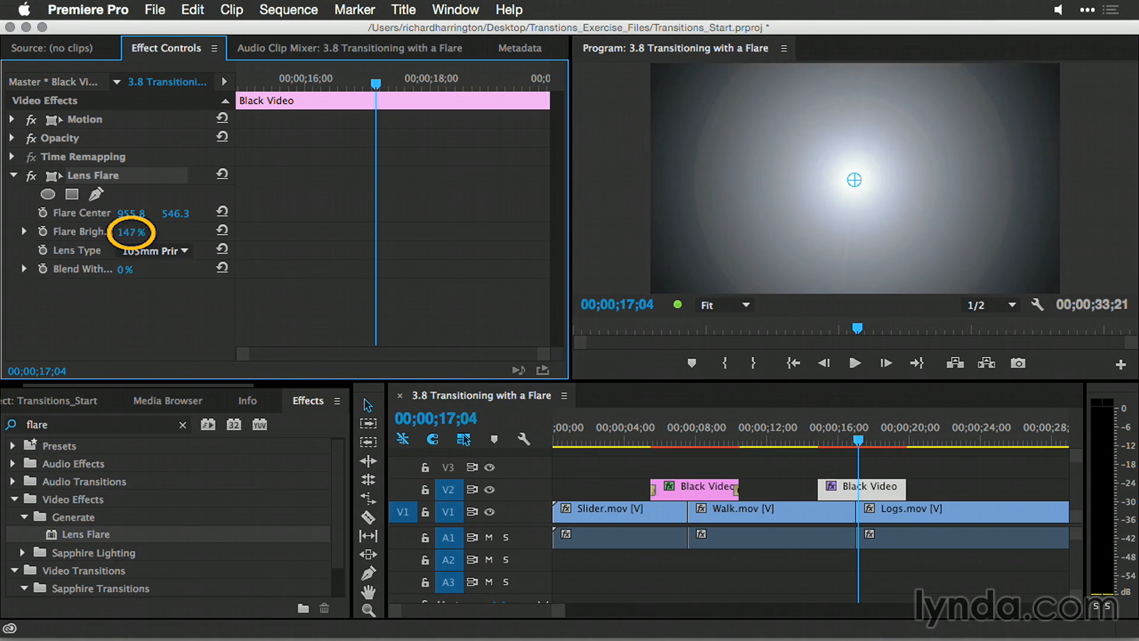
left_click_drag(131, 232, 149, 232)
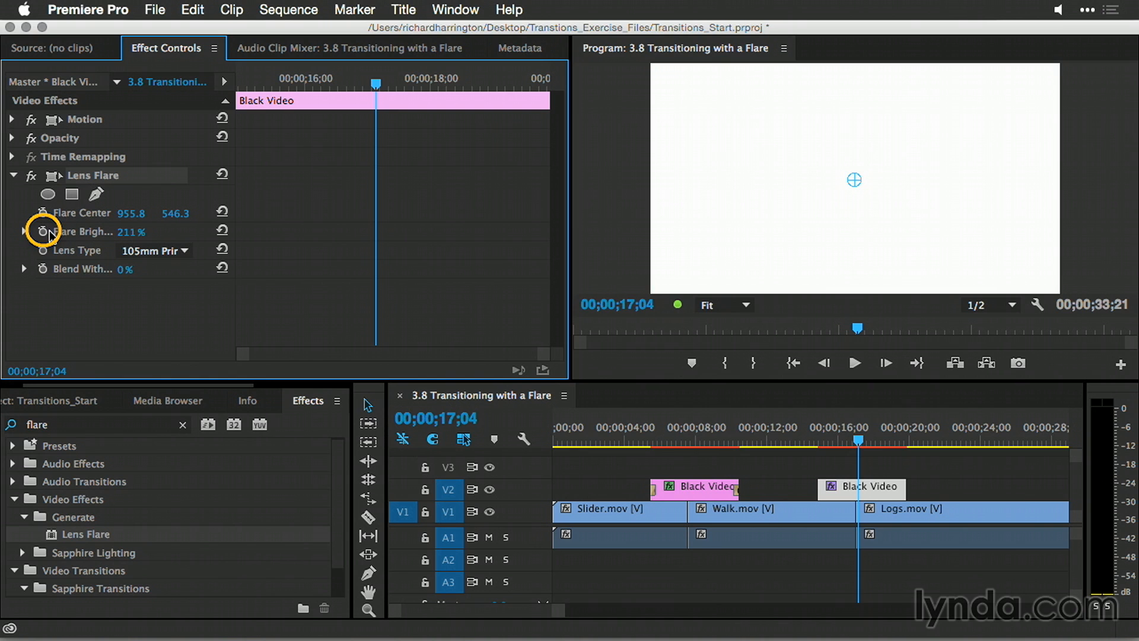
left_click(44, 231)
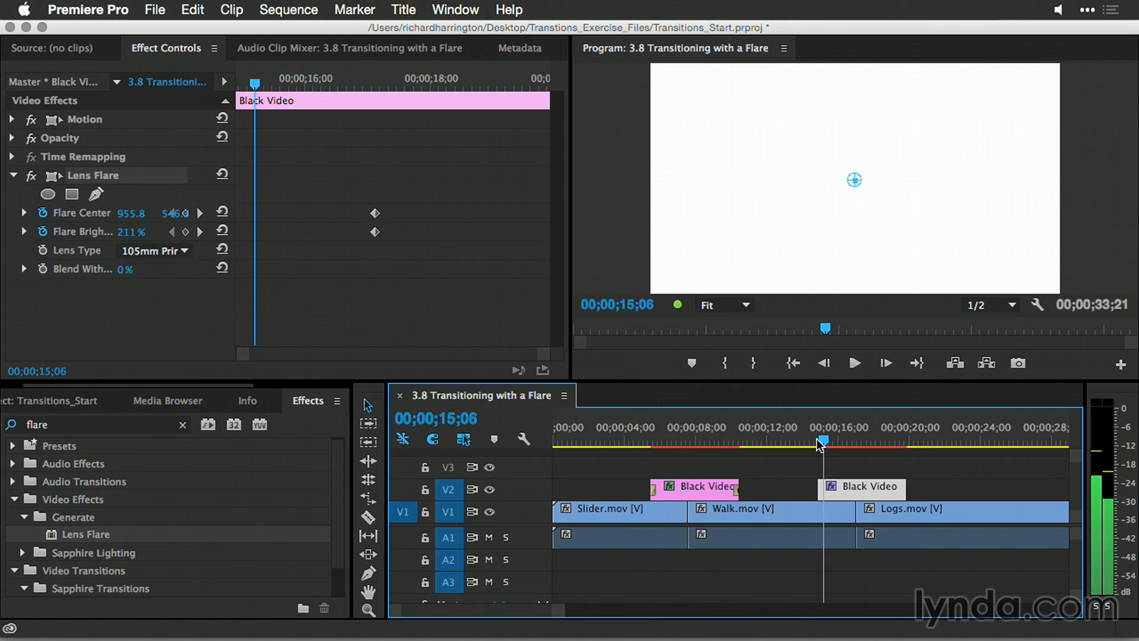
- Drag the flare centre toward the lower left, past the frame's left edge
left_click(855, 179)
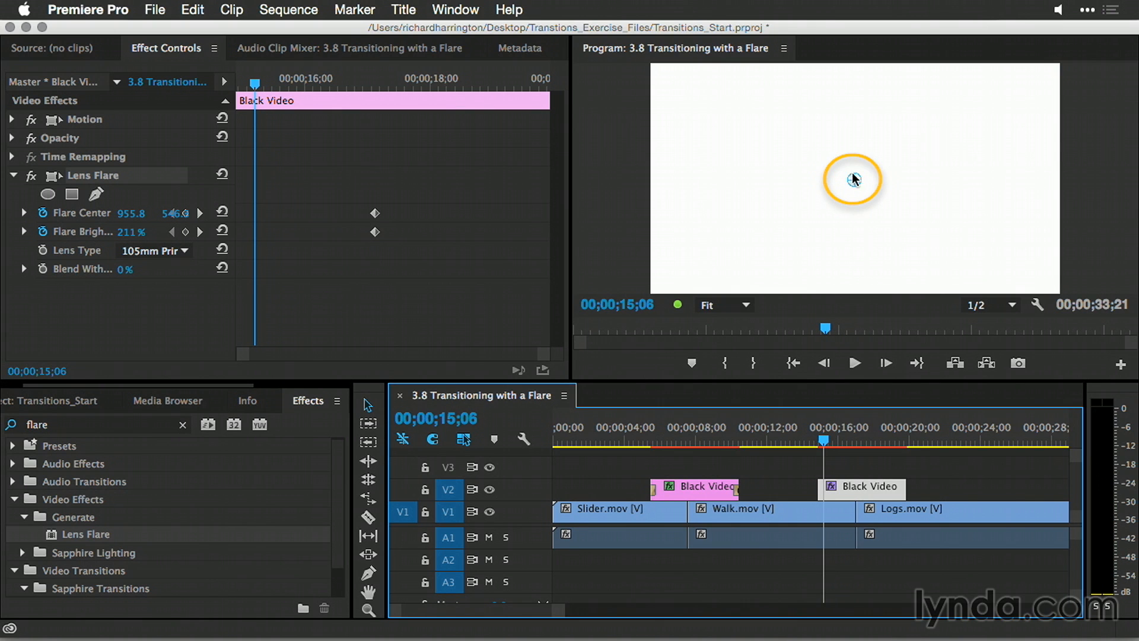
left_click_drag(853, 179, 740, 237)
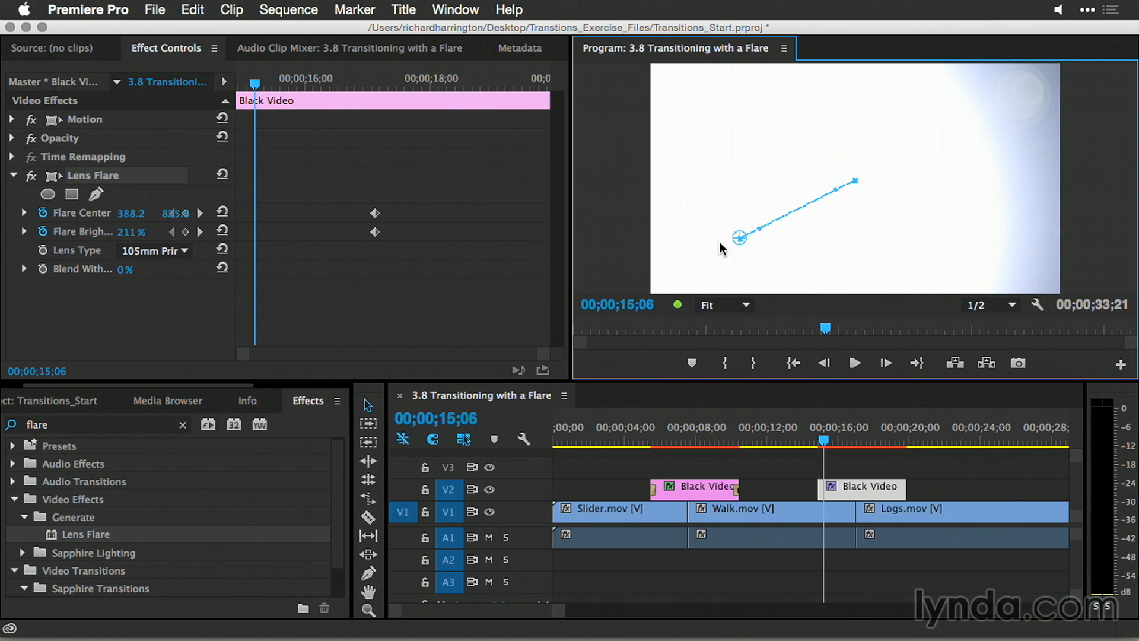
left_click_drag(739, 237, 574, 274)
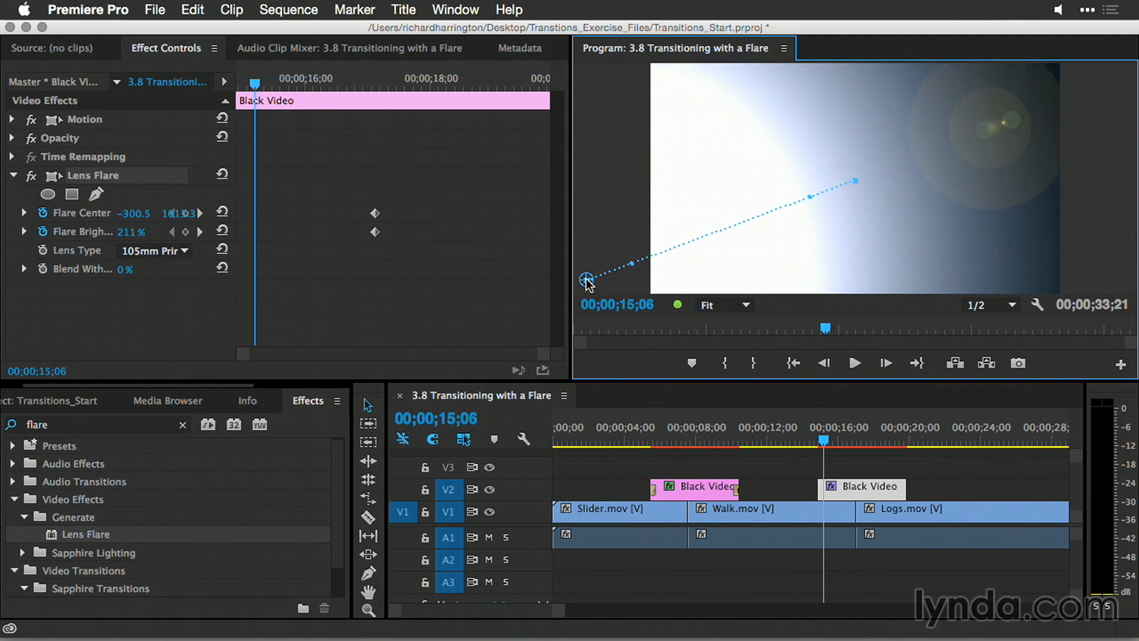
left_click_drag(587, 279, 584, 282)
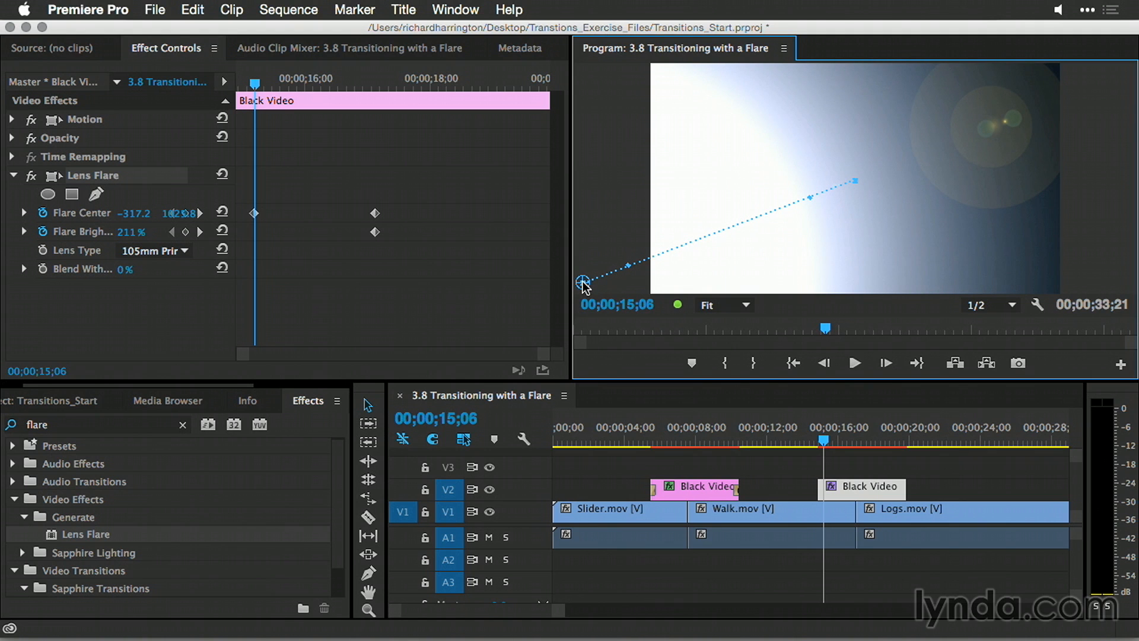
- Zoom the Program monitor out to 10%, push the flare far beyond lower left, and adjust brightness
left_click(720, 304)
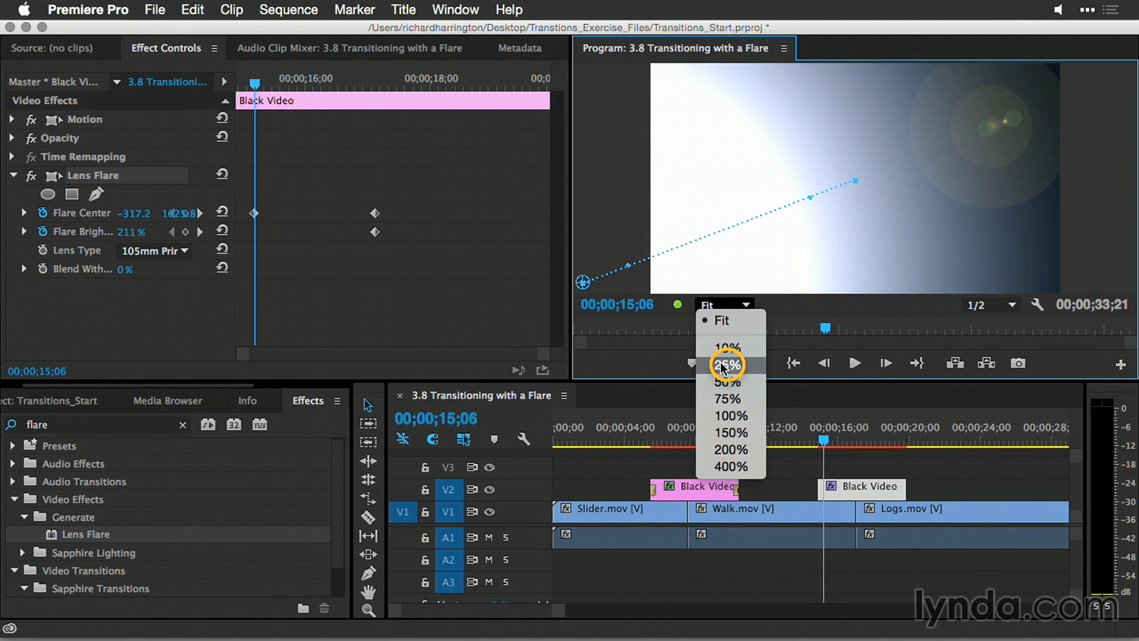
left_click(728, 364)
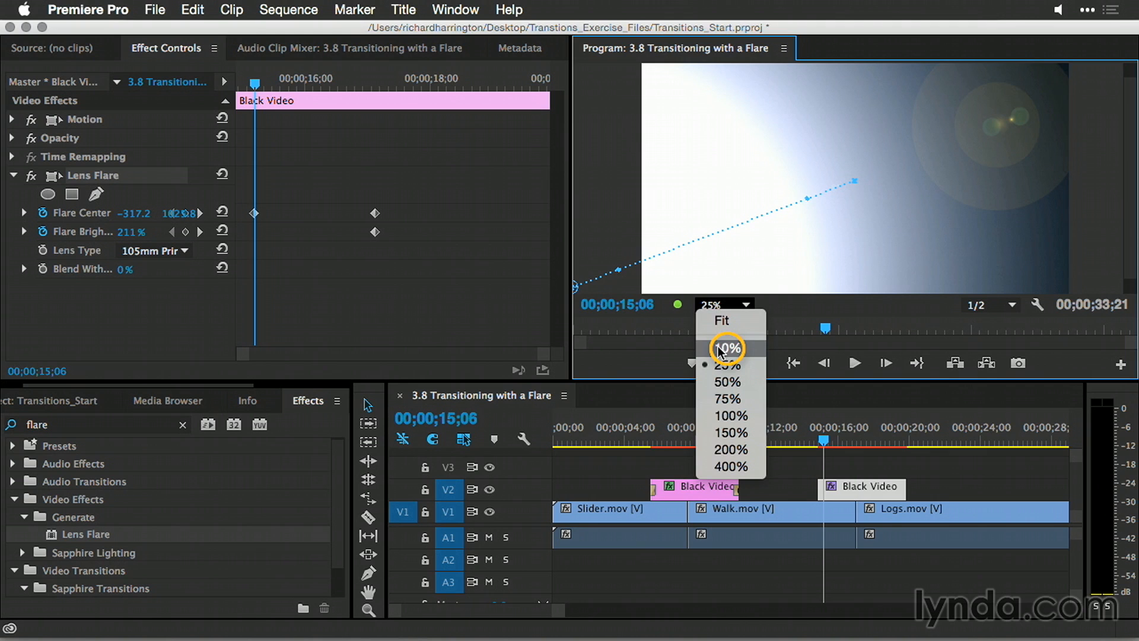
left_click(728, 348)
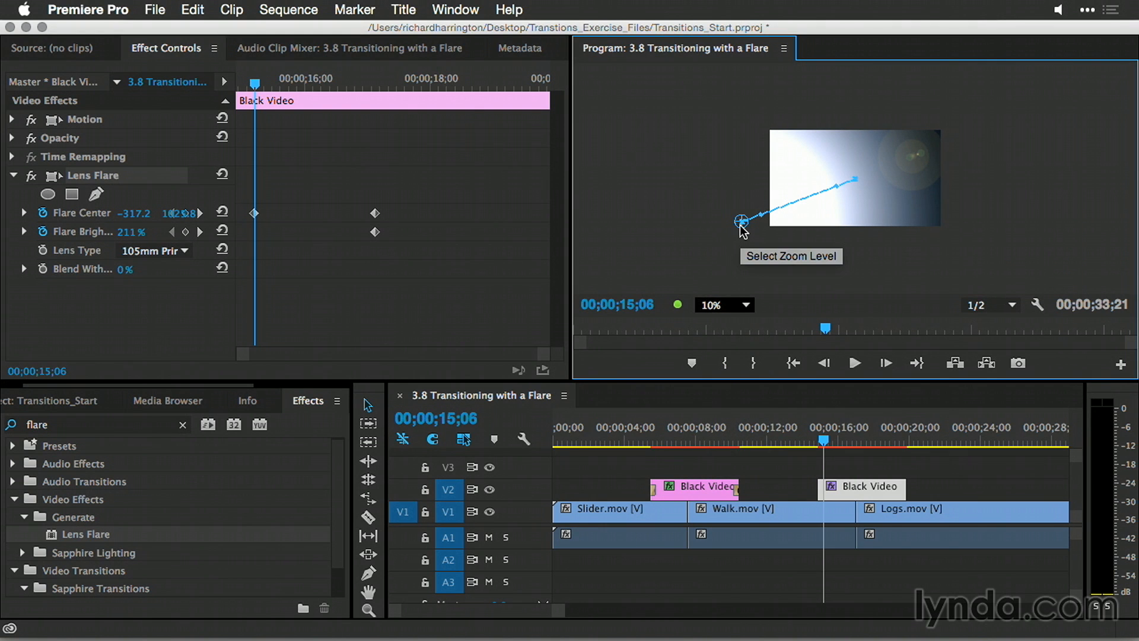
left_click_drag(742, 220, 701, 255)
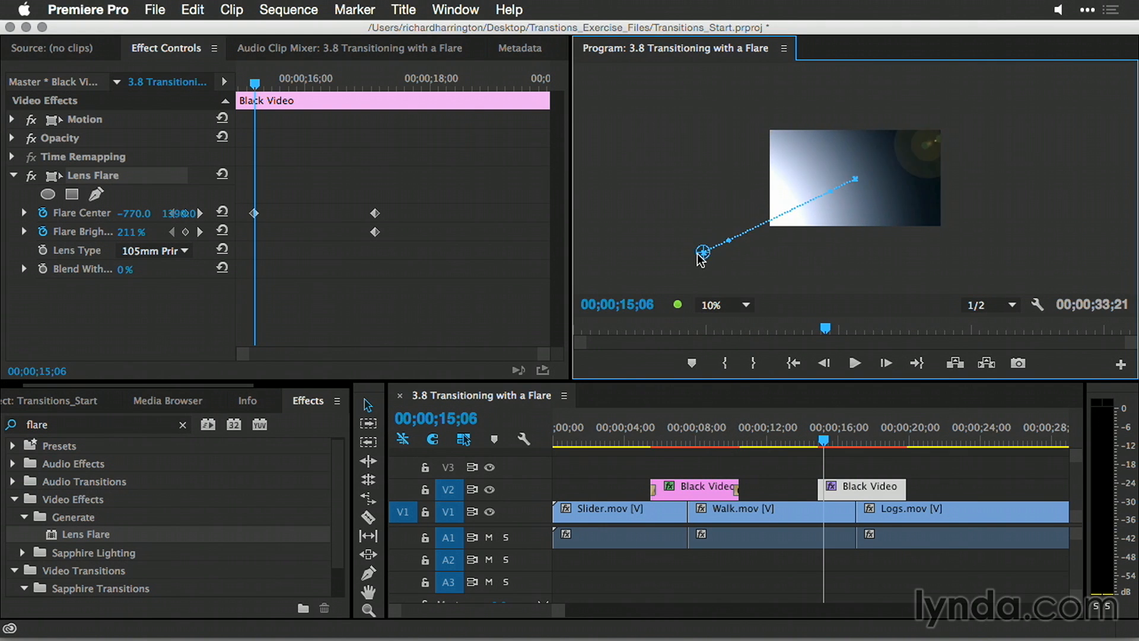
left_click_drag(703, 252, 695, 260)
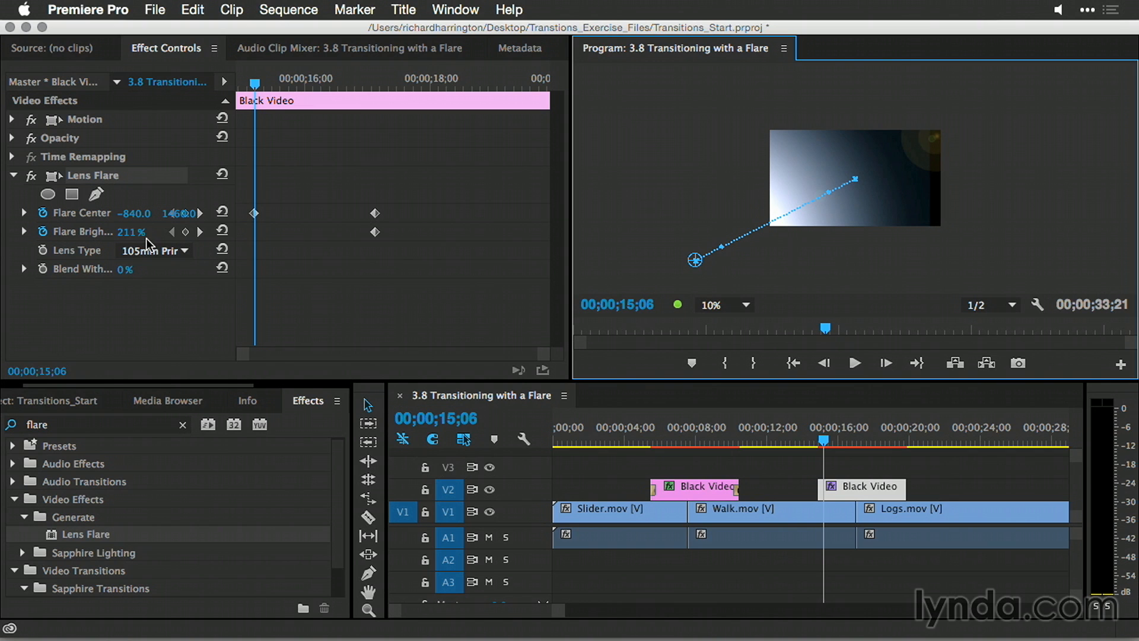
left_click_drag(131, 230, 124, 231)
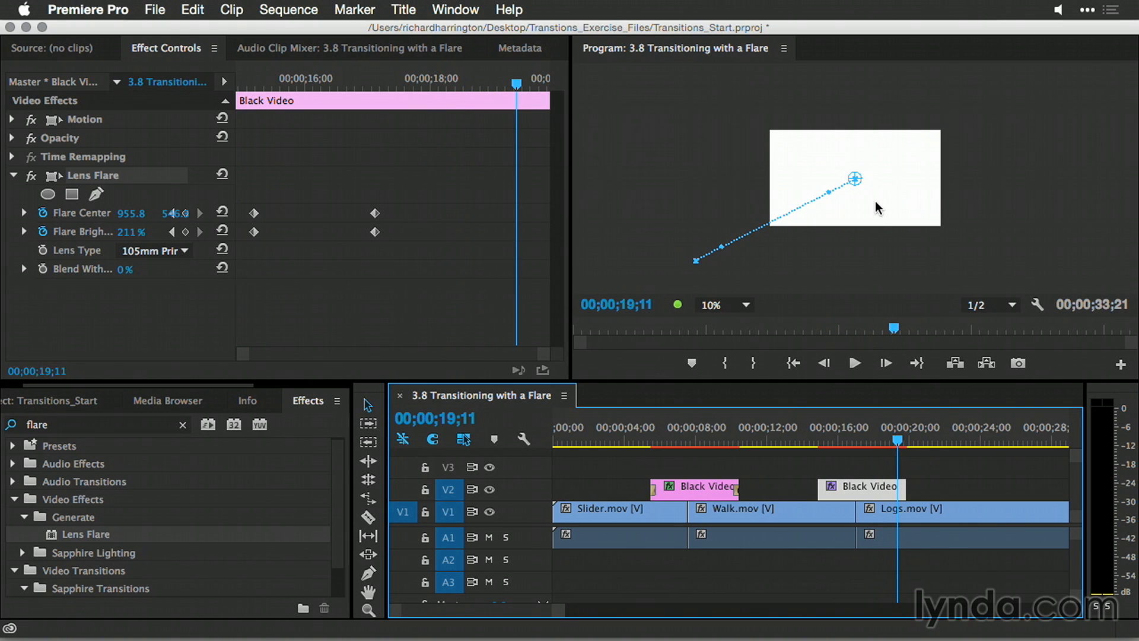
- Drag the flare centre beyond the top-right corner for its ending position
left_click_drag(855, 179, 945, 130)
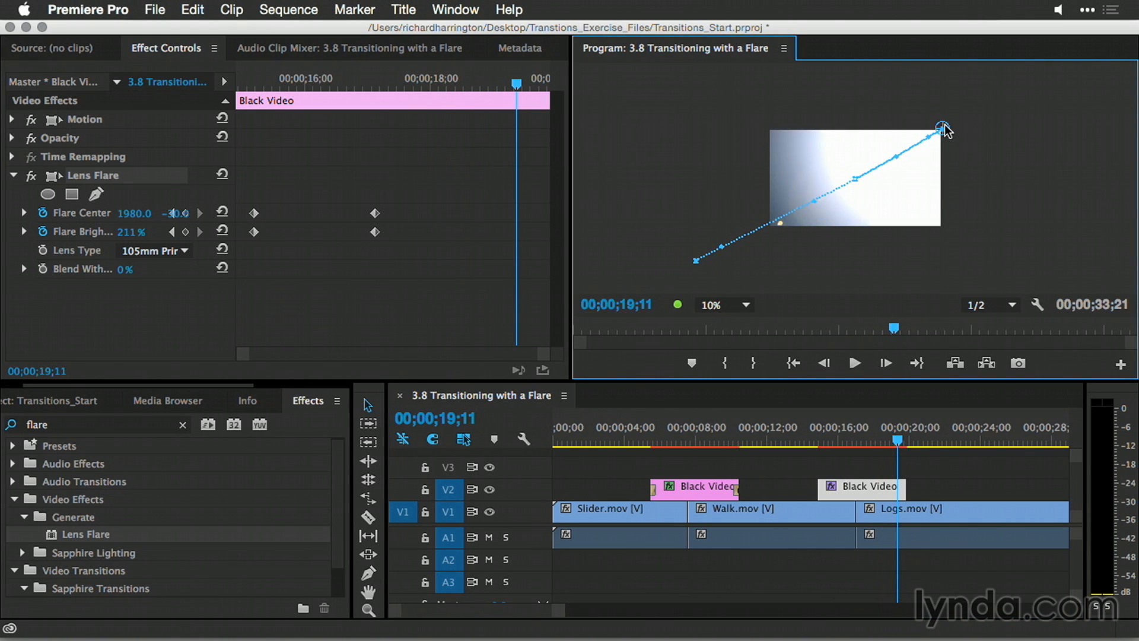
left_click_drag(941, 129, 1052, 107)
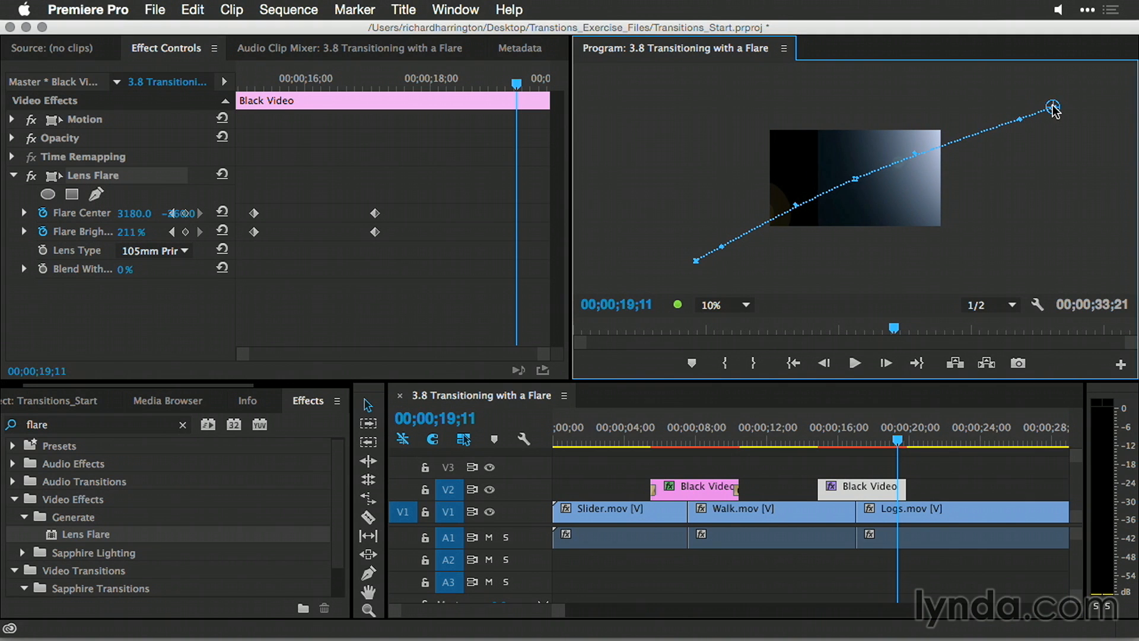
left_click_drag(1052, 106, 1075, 124)
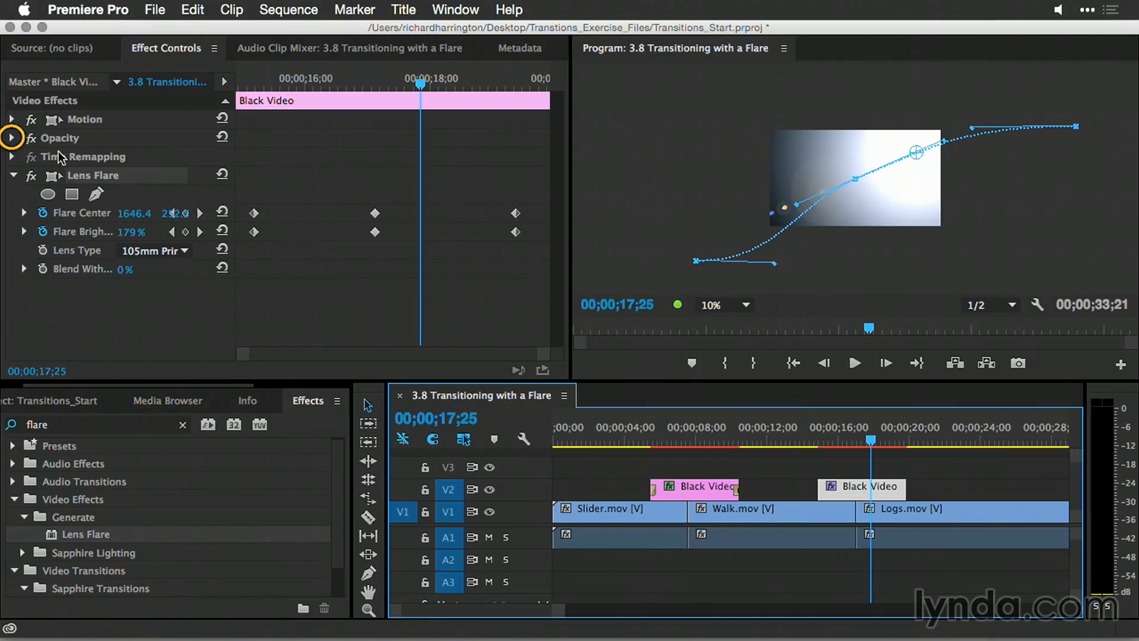
- Set the Black Video clip's Opacity blend mode to Screen
left_click(12, 137)
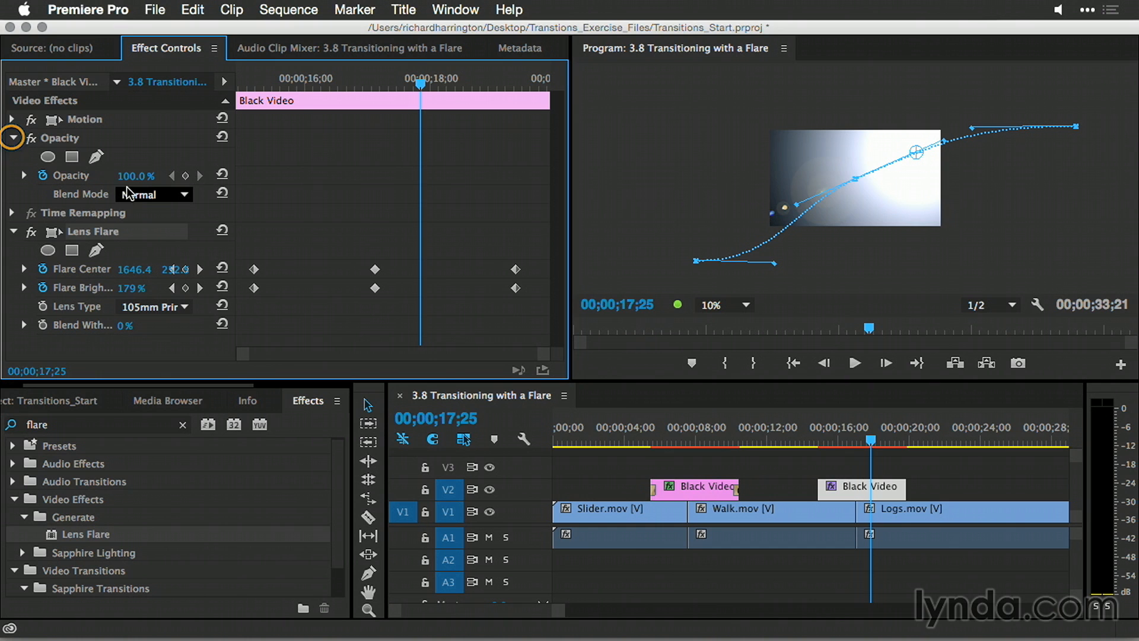
left_click(152, 194)
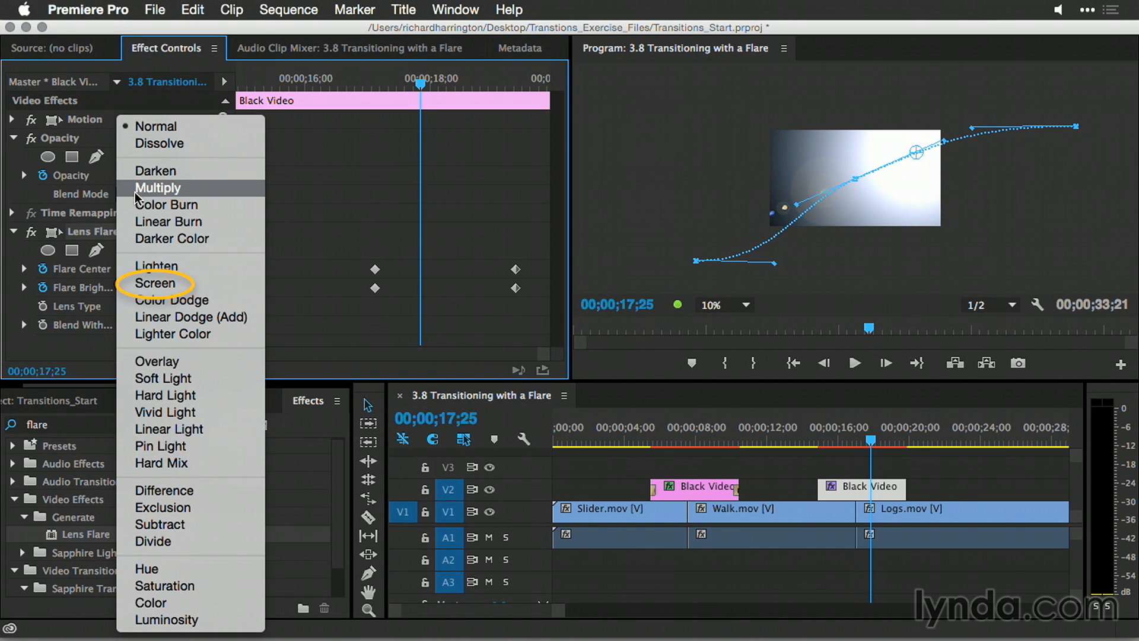
left_click(156, 284)
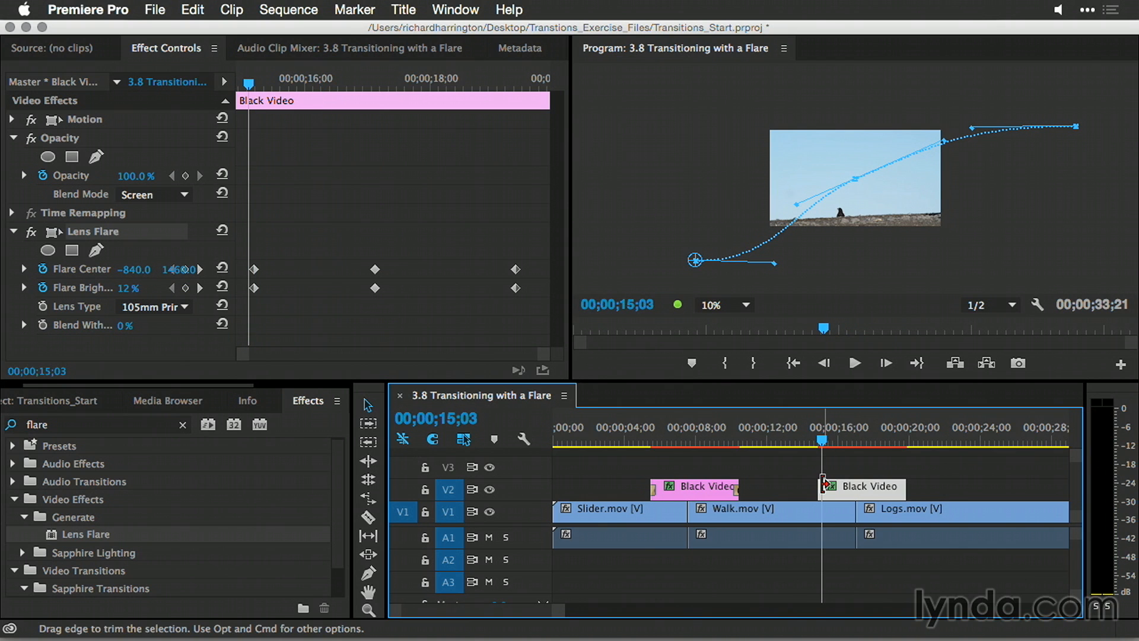
- Add a shortened Cross Dissolve to the flare clip's start and move to its end point
right_click(825, 485)
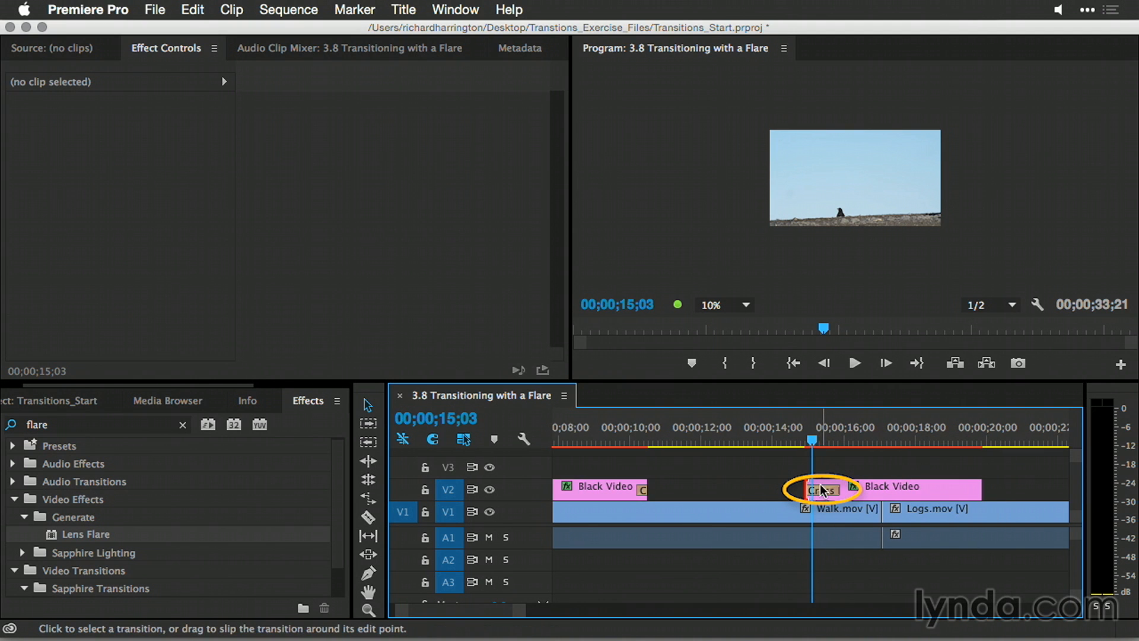
double_click(822, 488)
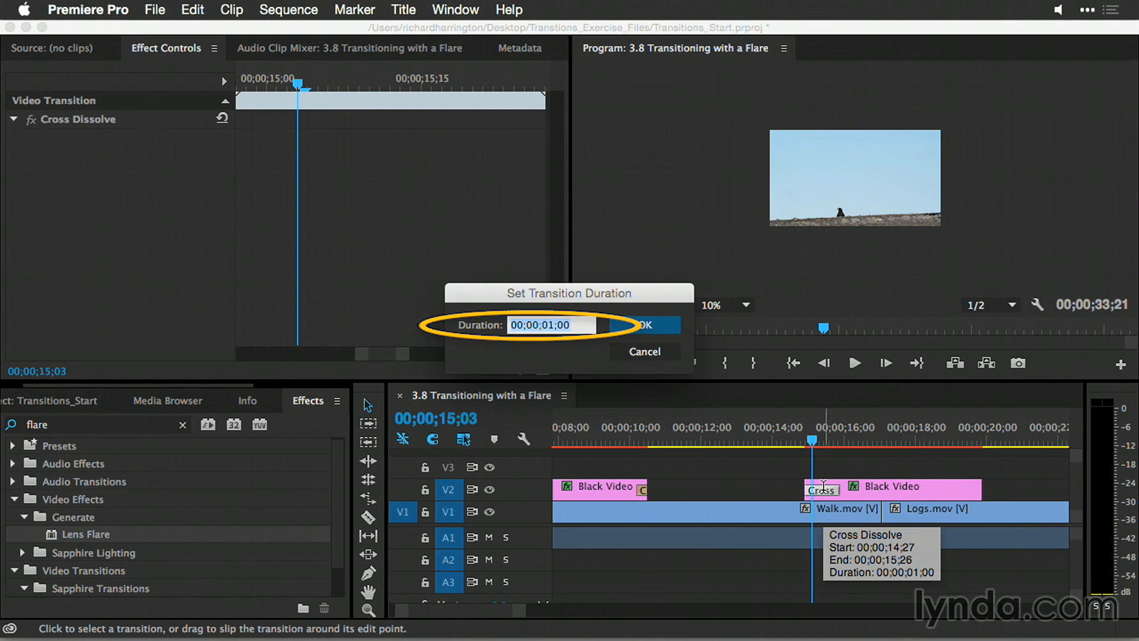
left_click(642, 325)
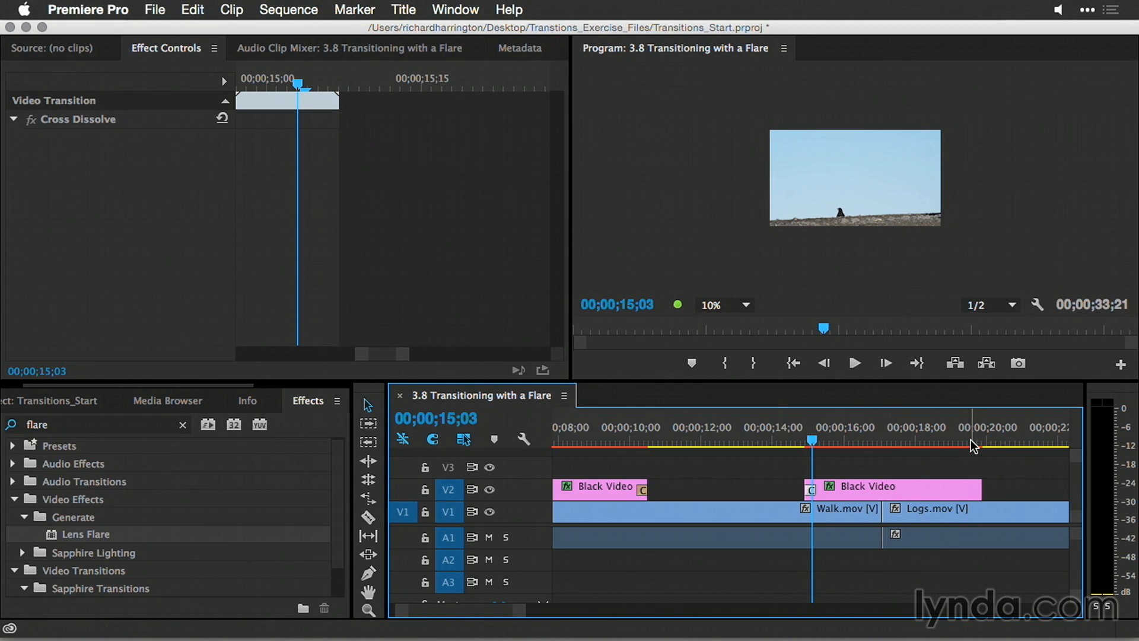
left_click(972, 441)
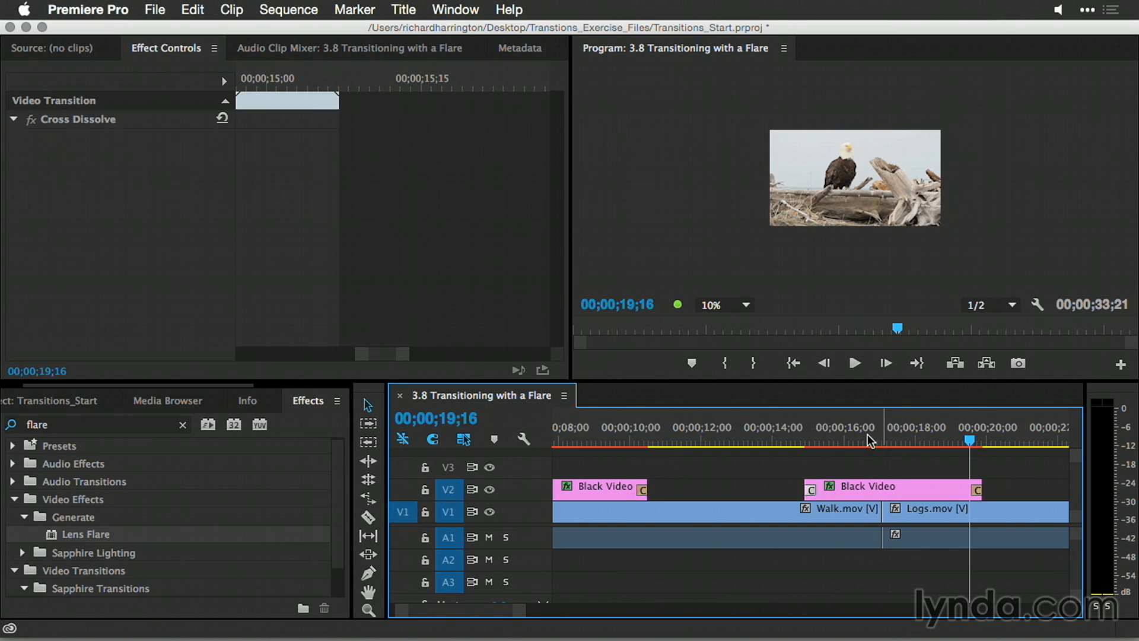
- Set the Program monitor zoom to Fit and play from just before the flare transition
left_click(743, 305)
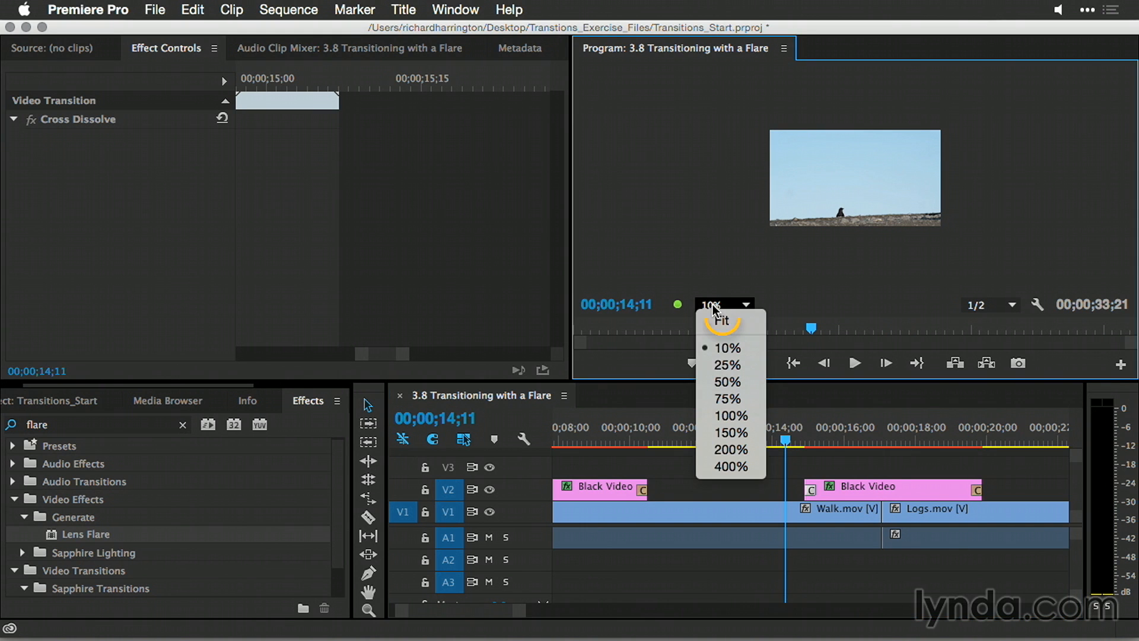
left_click(721, 320)
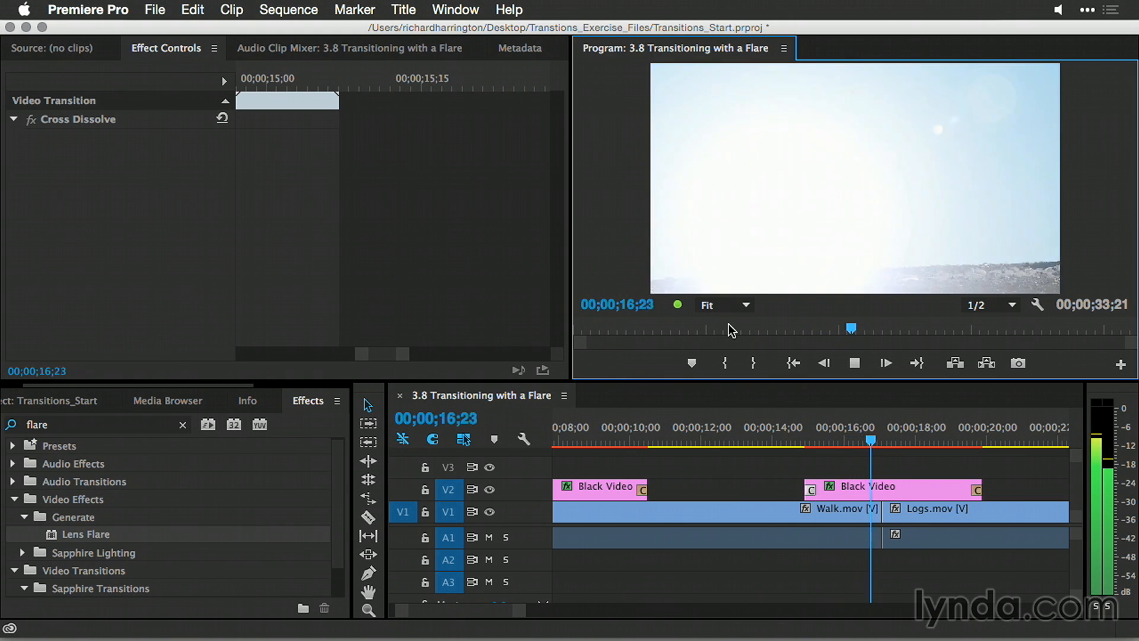
left_click(942, 439)
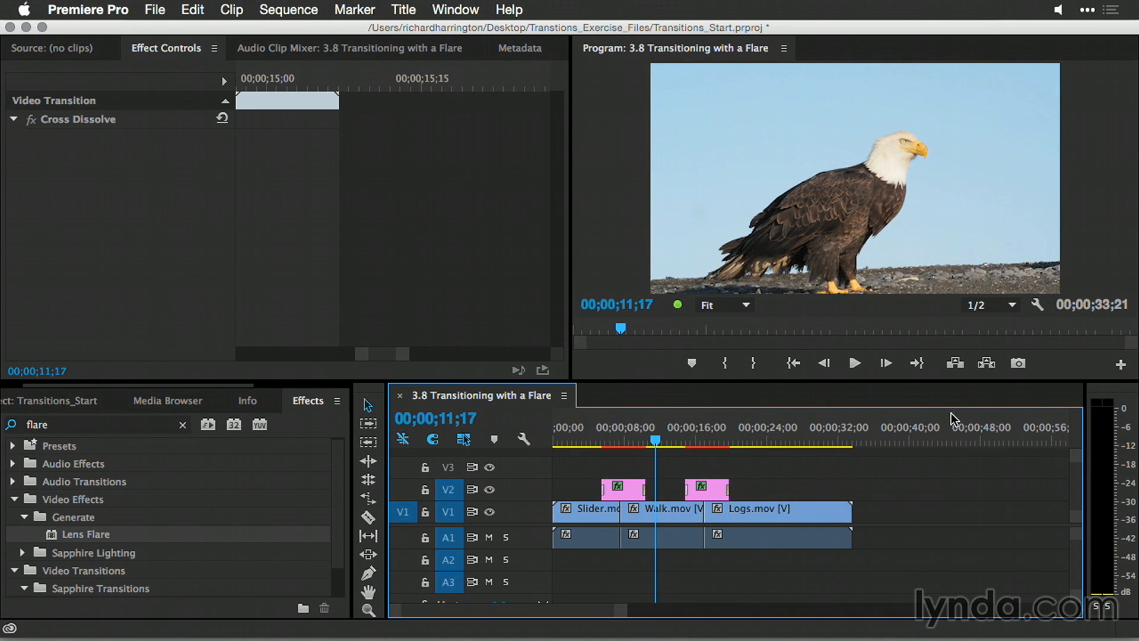
left_click(854, 364)
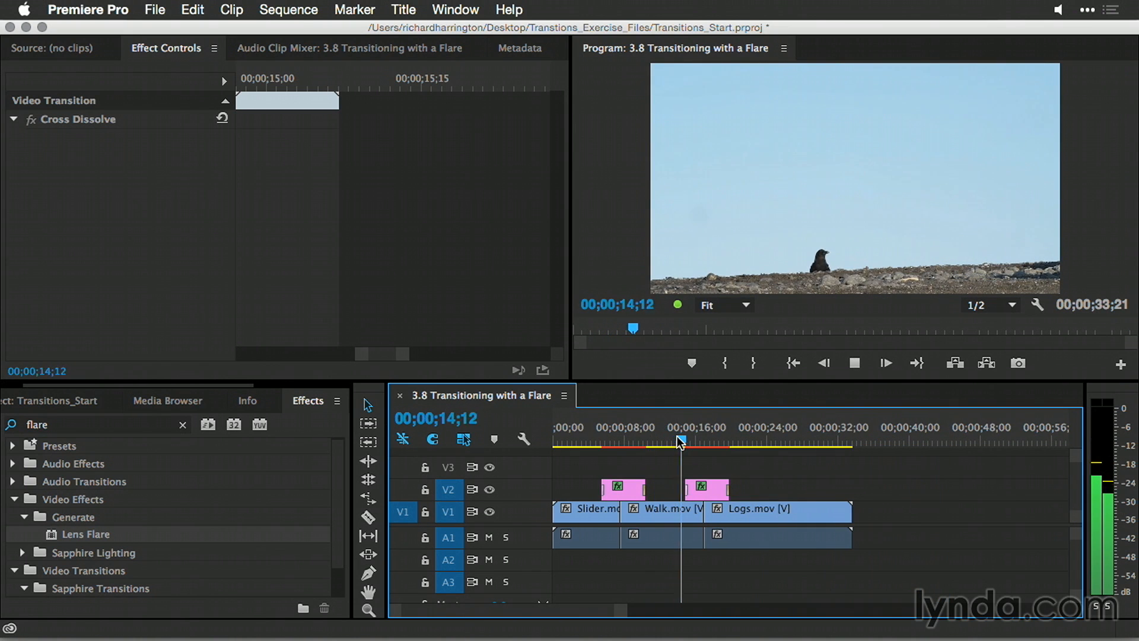